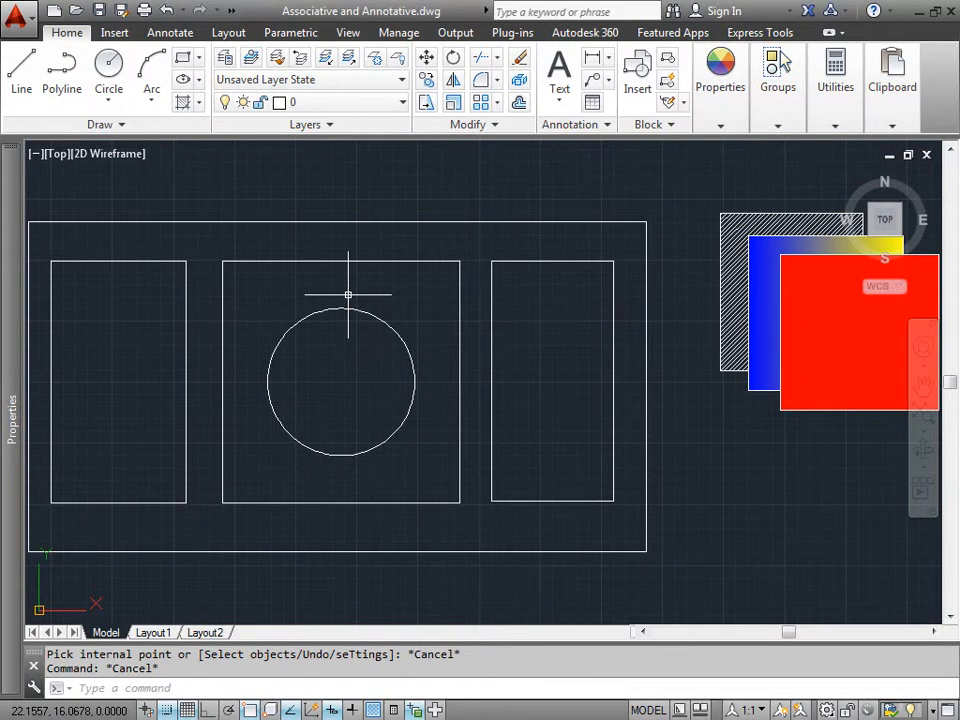
pyautogui.moveTo(357, 313)
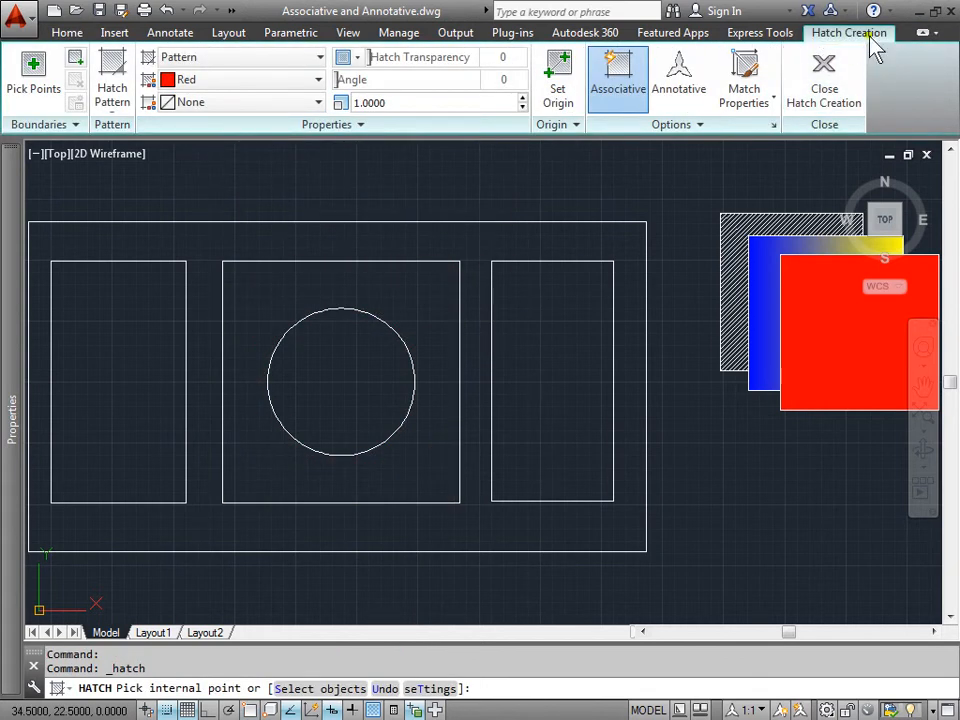
pyautogui.moveTo(93, 95)
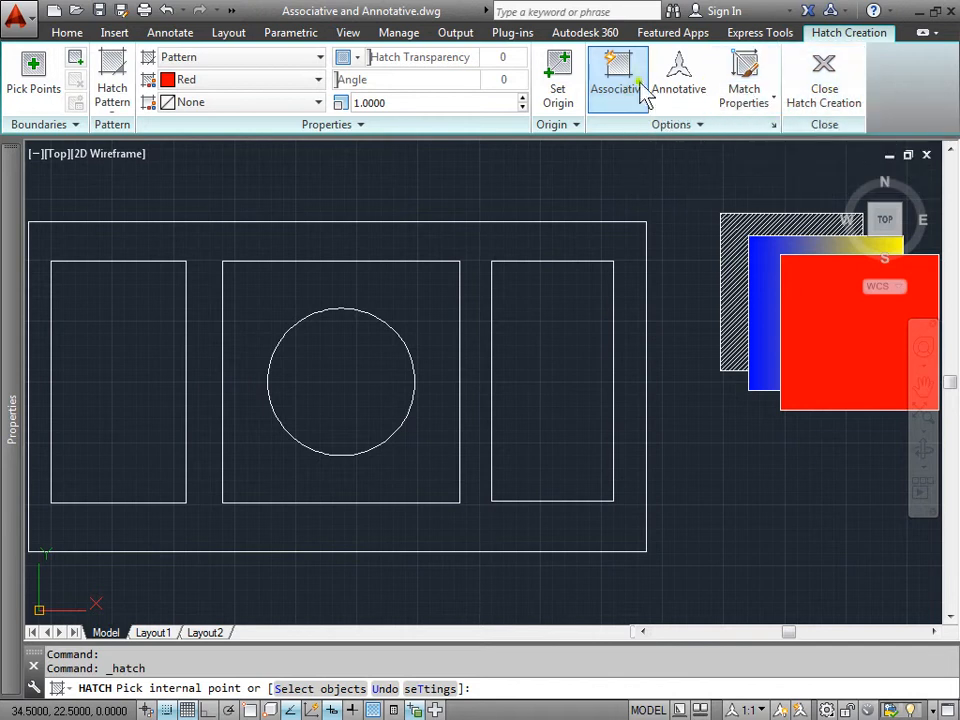
pyautogui.moveTo(625, 95)
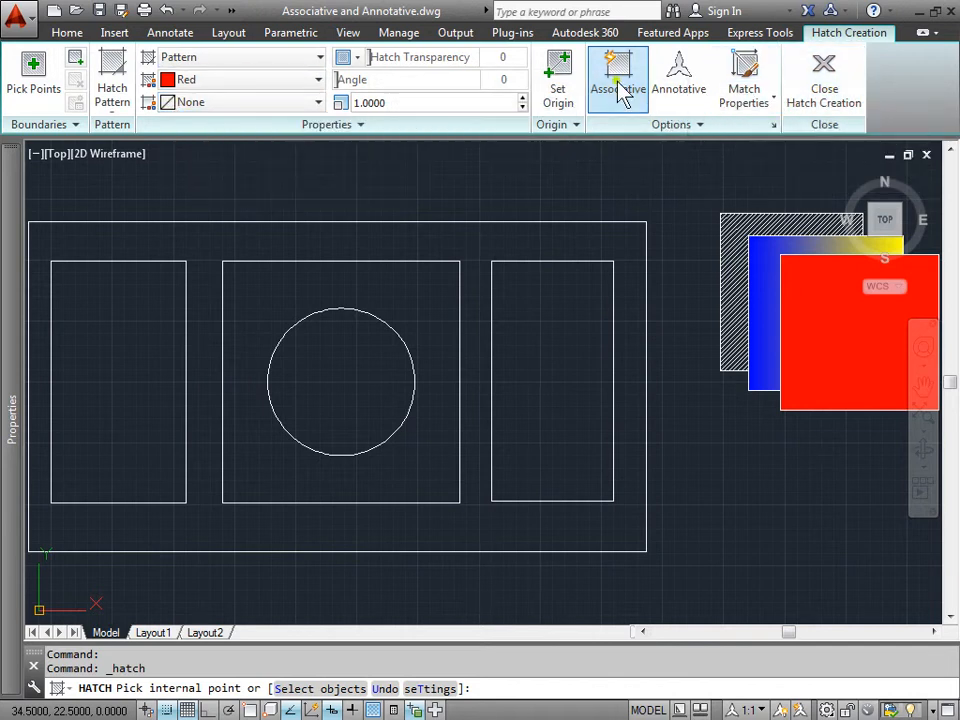
pyautogui.moveTo(725, 130)
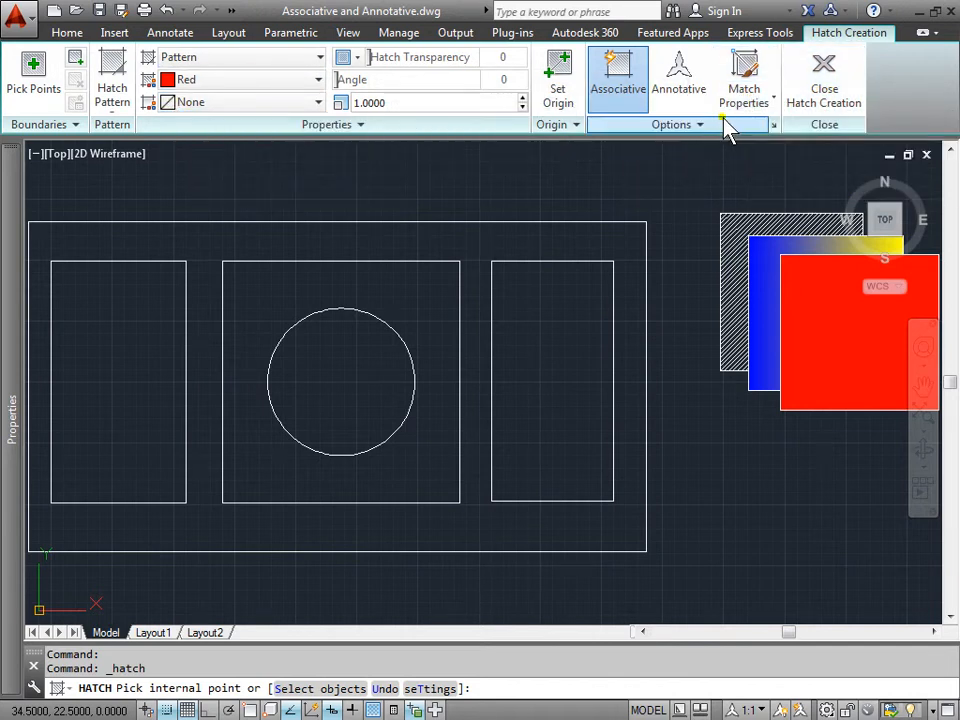
pyautogui.moveTo(772, 124)
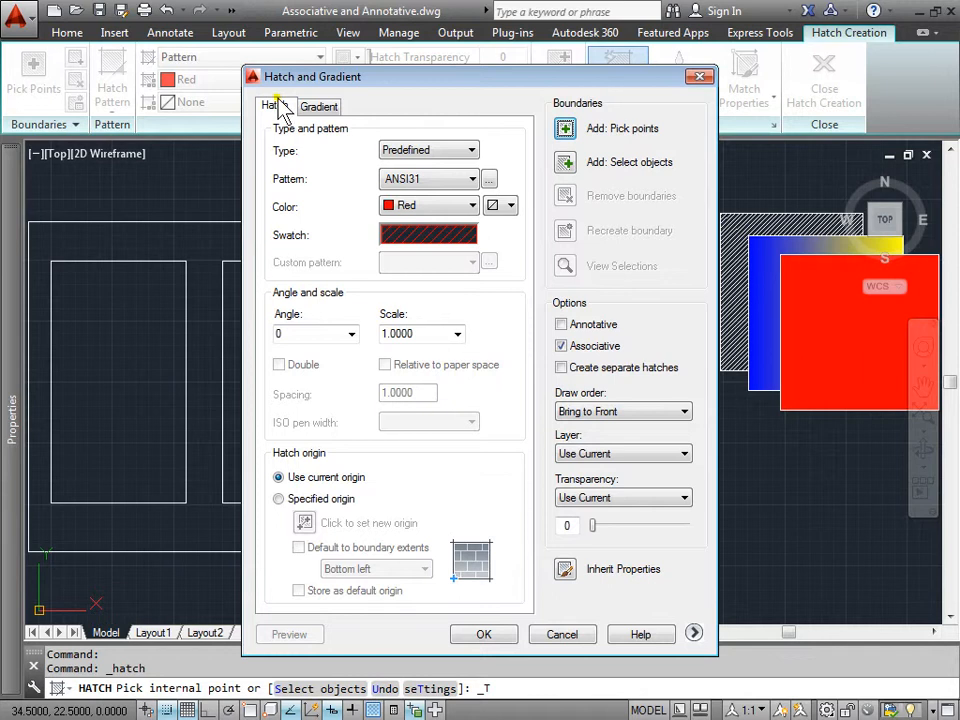
pyautogui.click(319, 106)
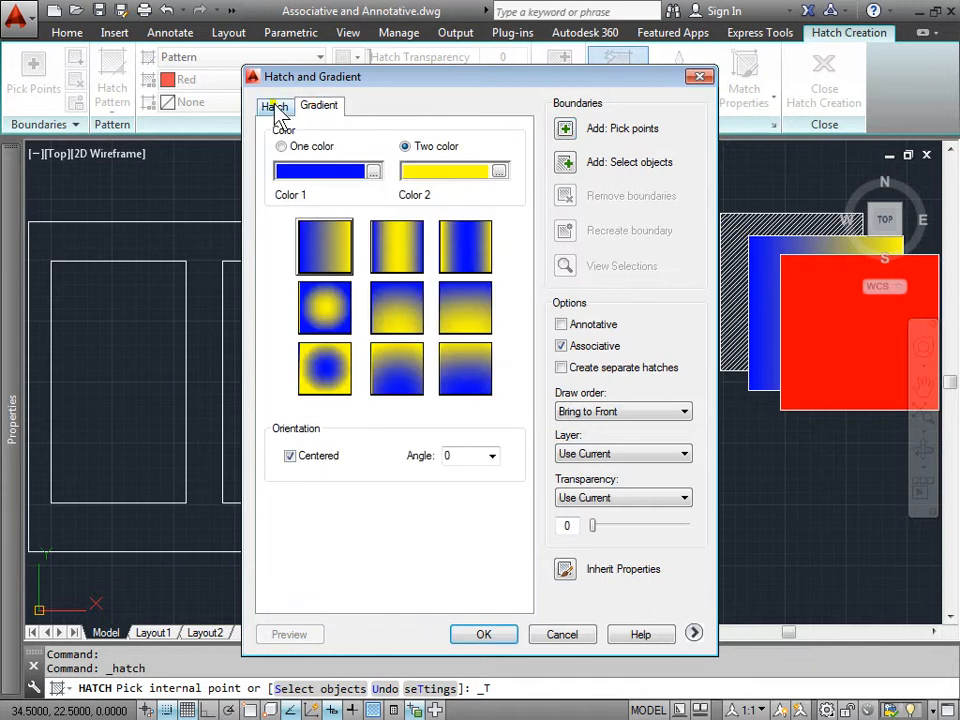
pyautogui.click(274, 106)
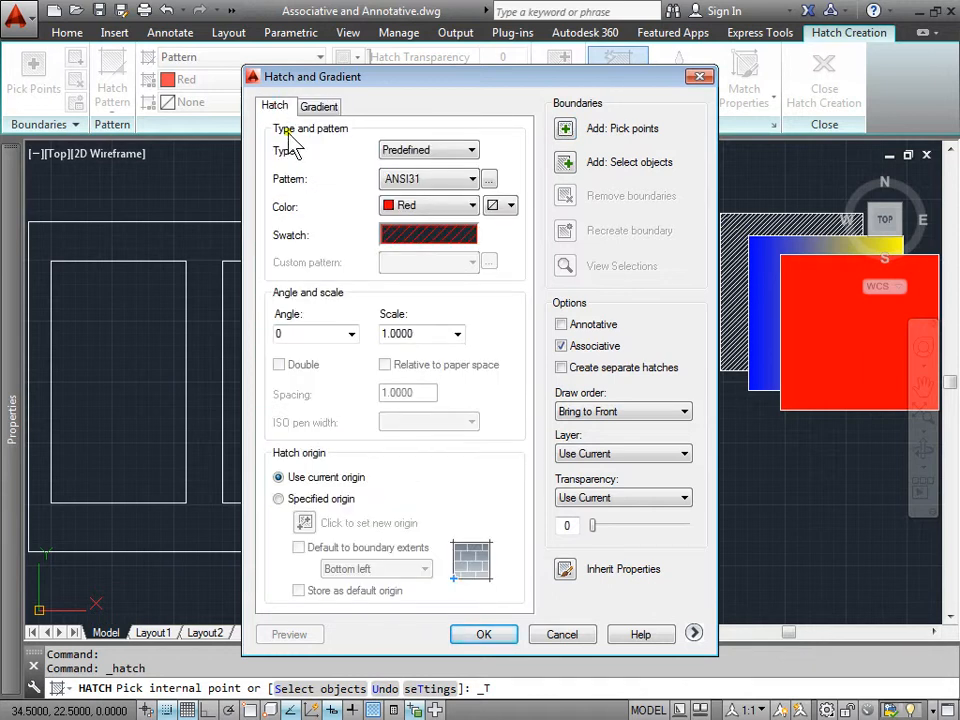
pyautogui.moveTo(333, 365)
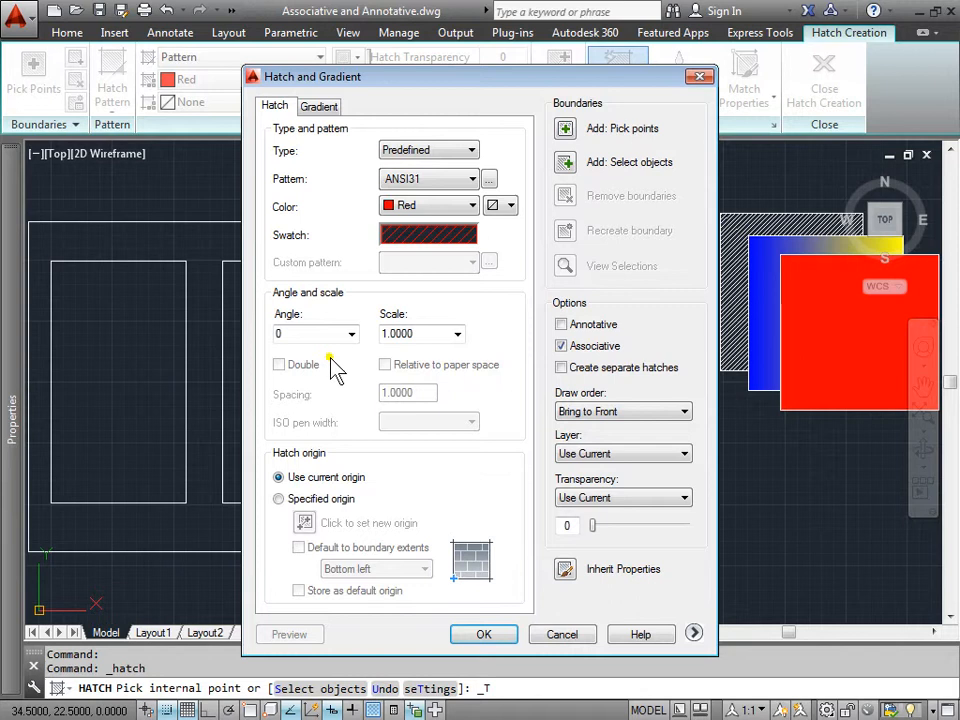
pyautogui.moveTo(305, 472)
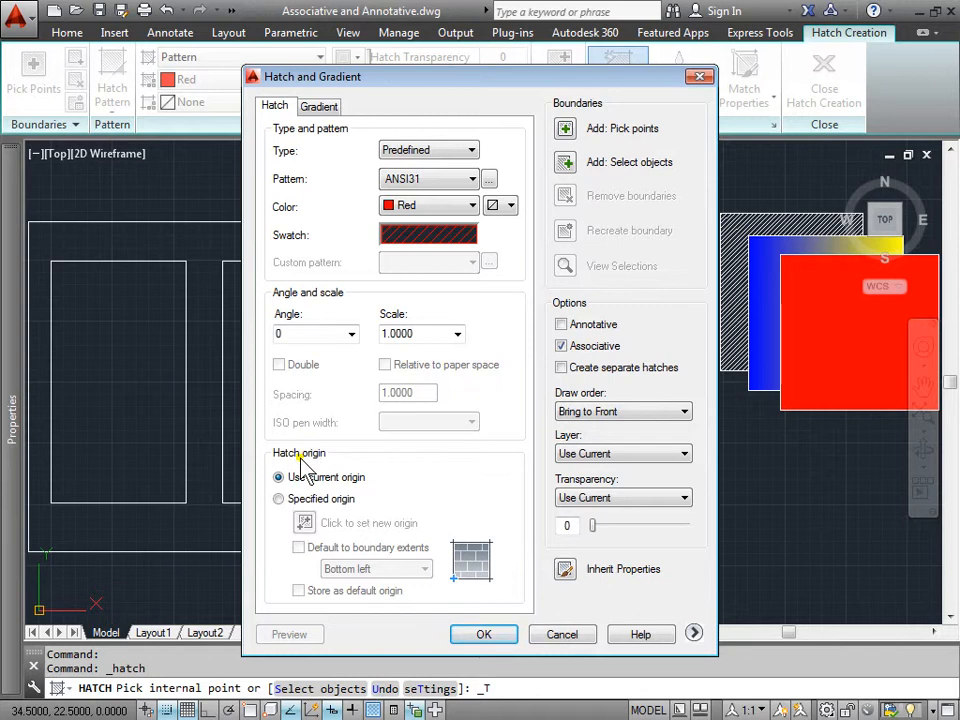
pyautogui.moveTo(600, 115)
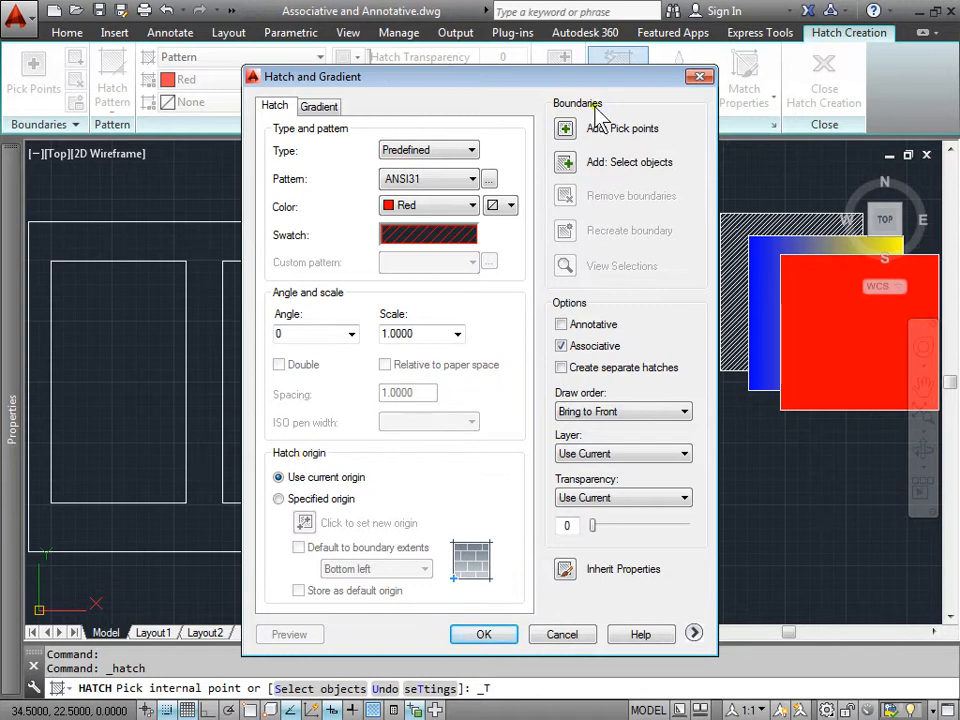
pyautogui.moveTo(597, 308)
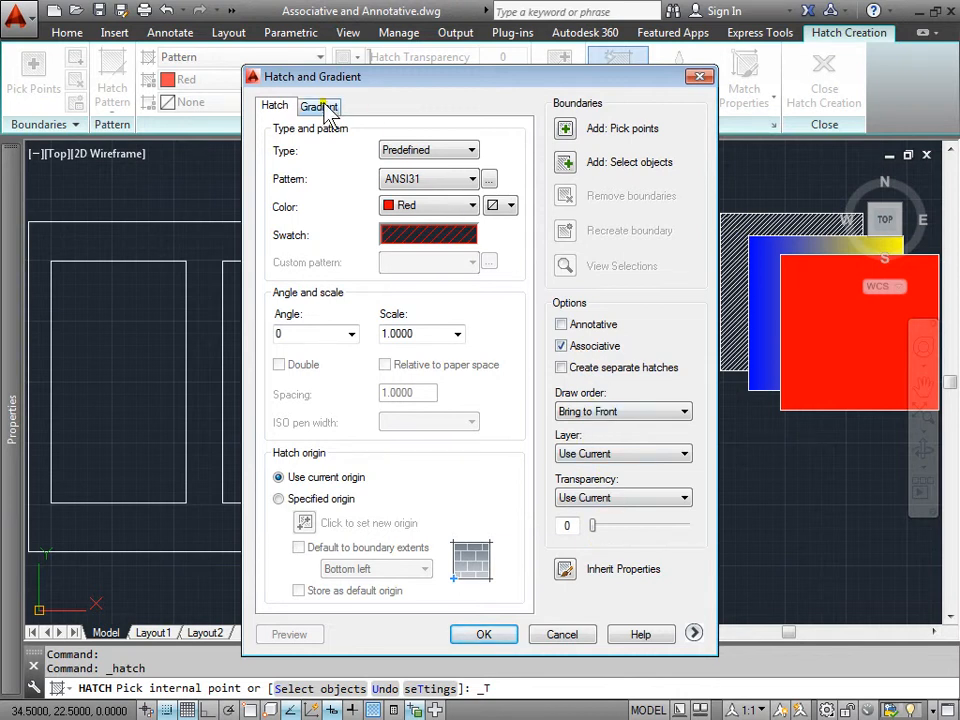
# Step: Check the gradient fill options, then cancel the Hatch and Gradient dialog
pyautogui.click(318, 106)
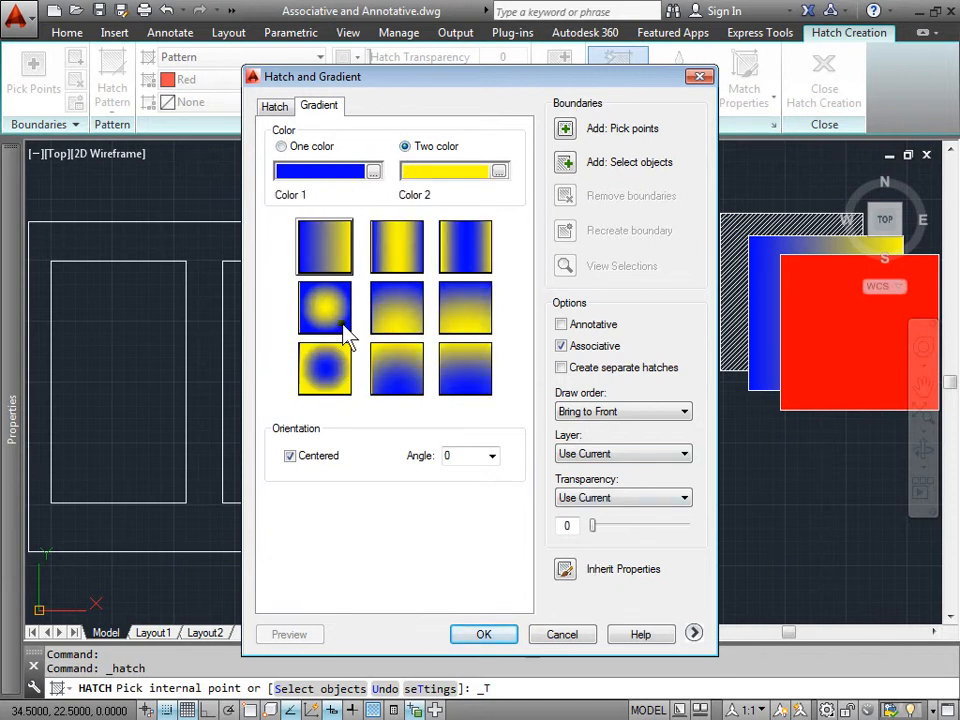
pyautogui.moveTo(310, 407)
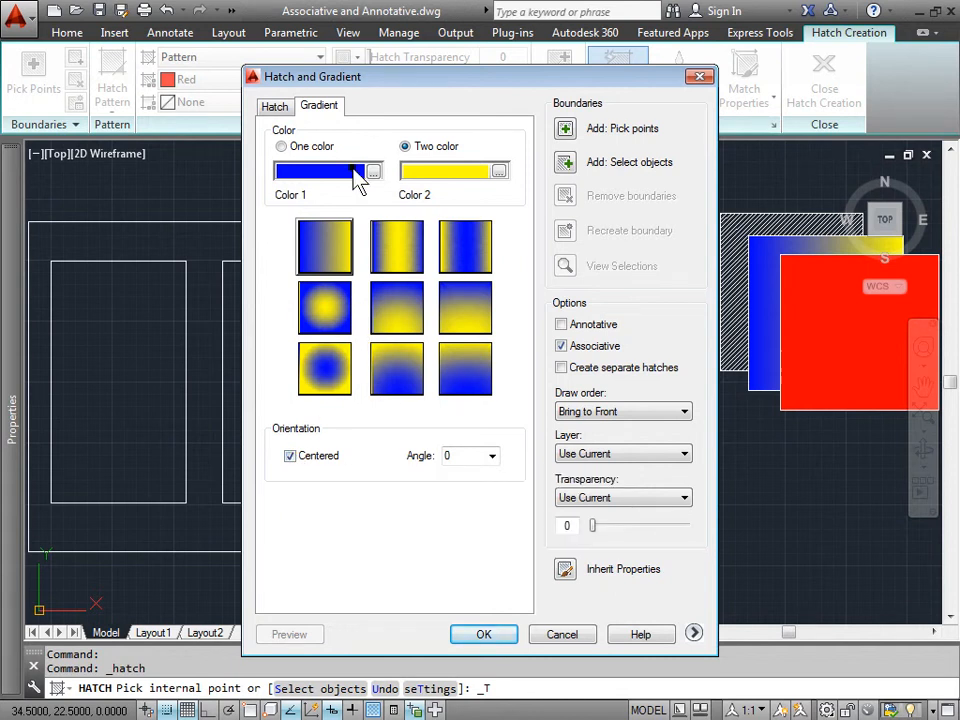
pyautogui.click(483, 634)
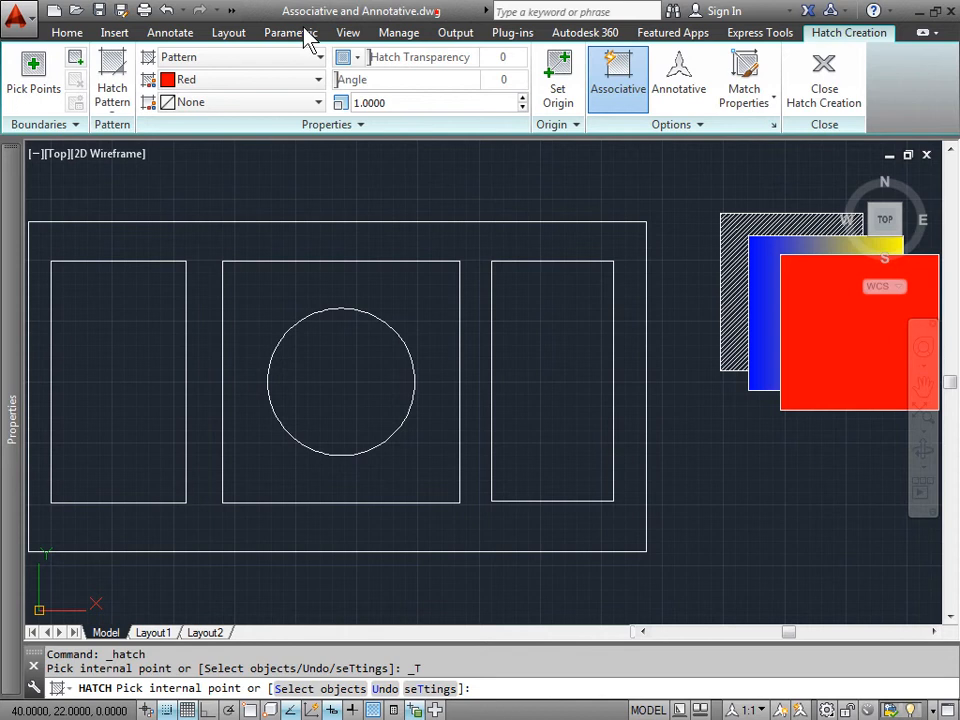
# Step: Fill the circle with the red ANGLE crosshatch and raise its scale to 1.4
pyautogui.click(112, 78)
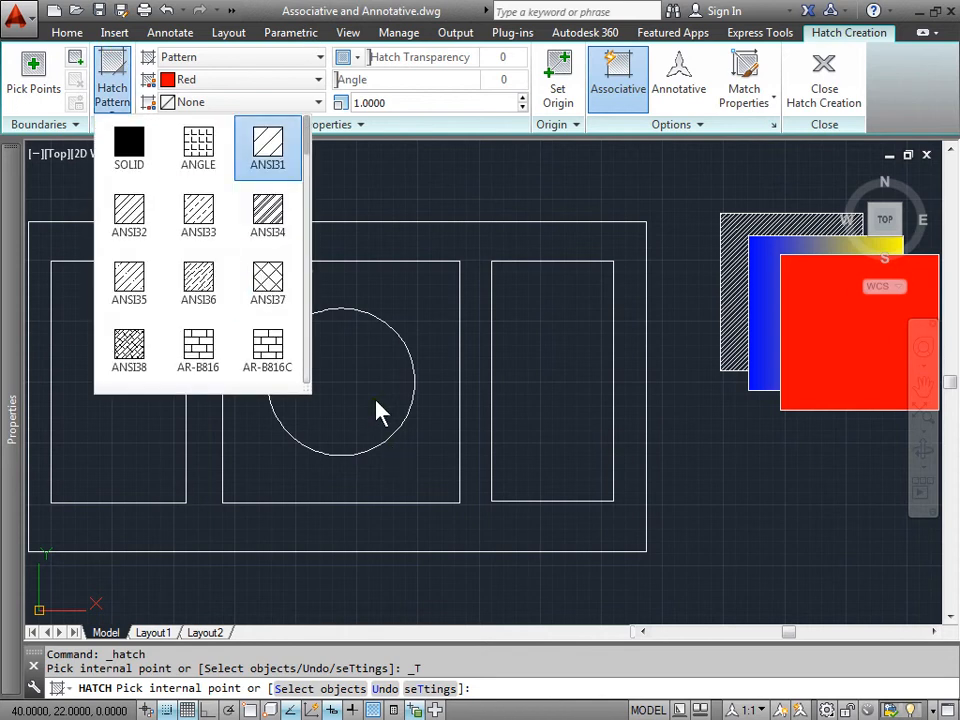
pyautogui.click(340, 380)
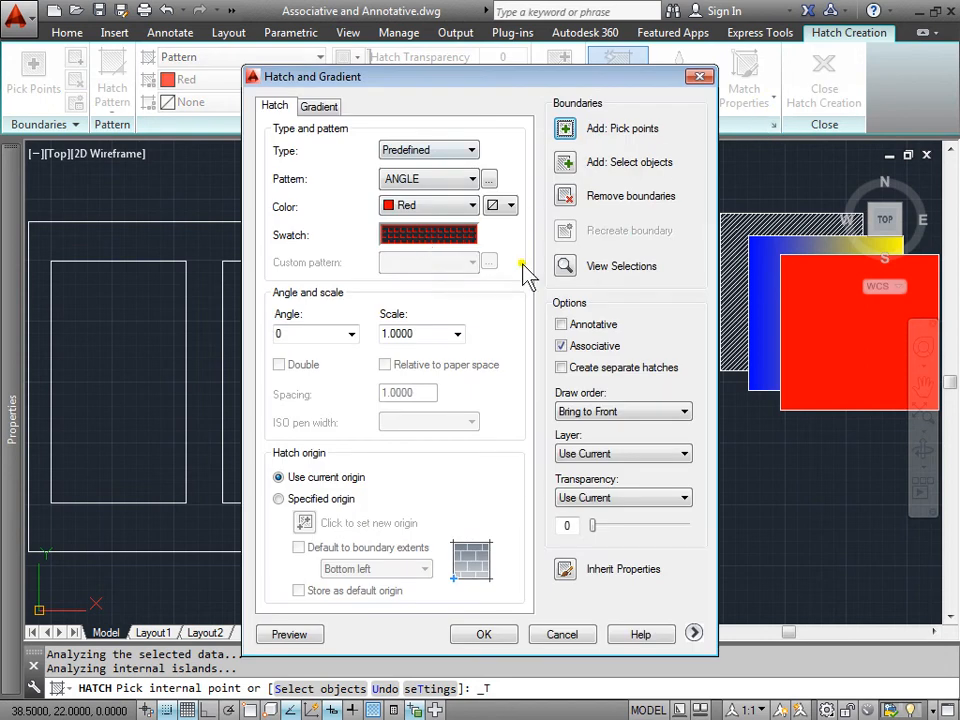
pyautogui.moveTo(268, 415)
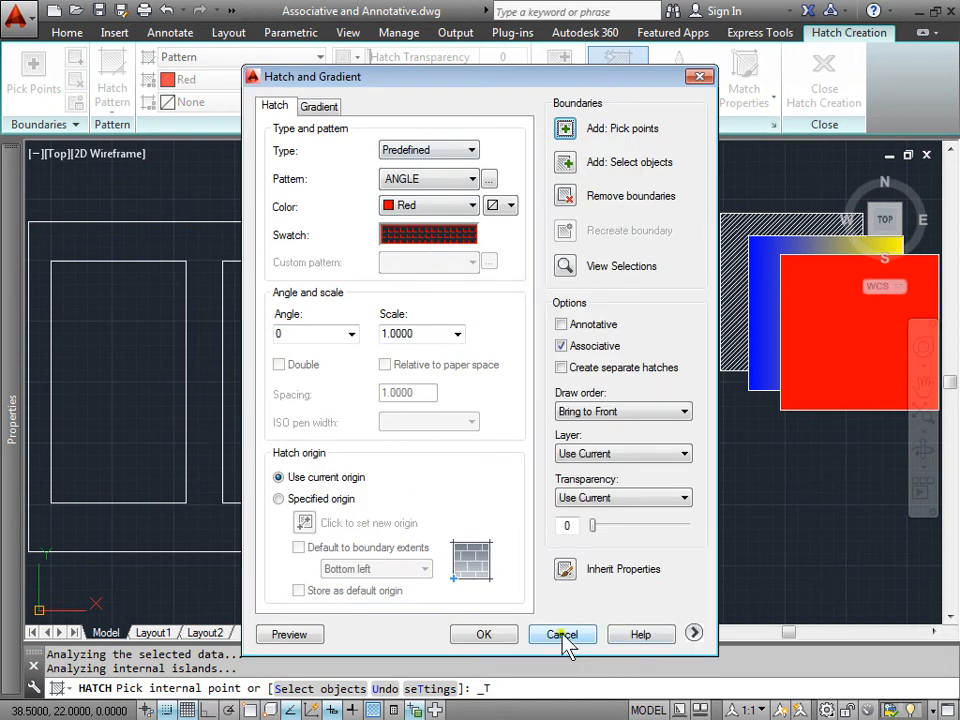
pyautogui.click(562, 634)
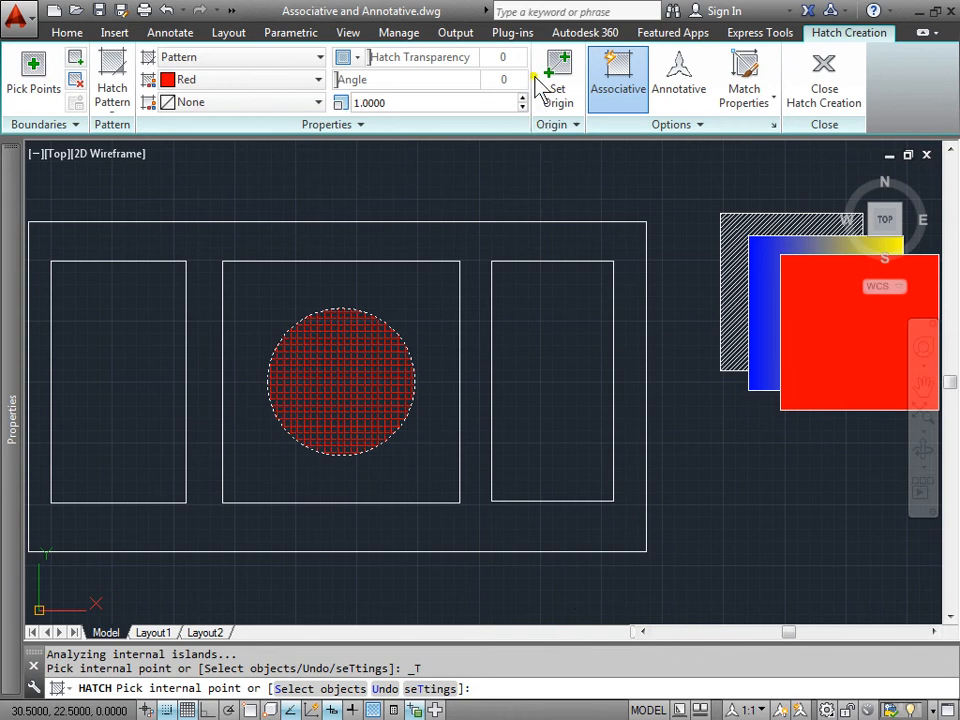
pyautogui.click(522, 98)
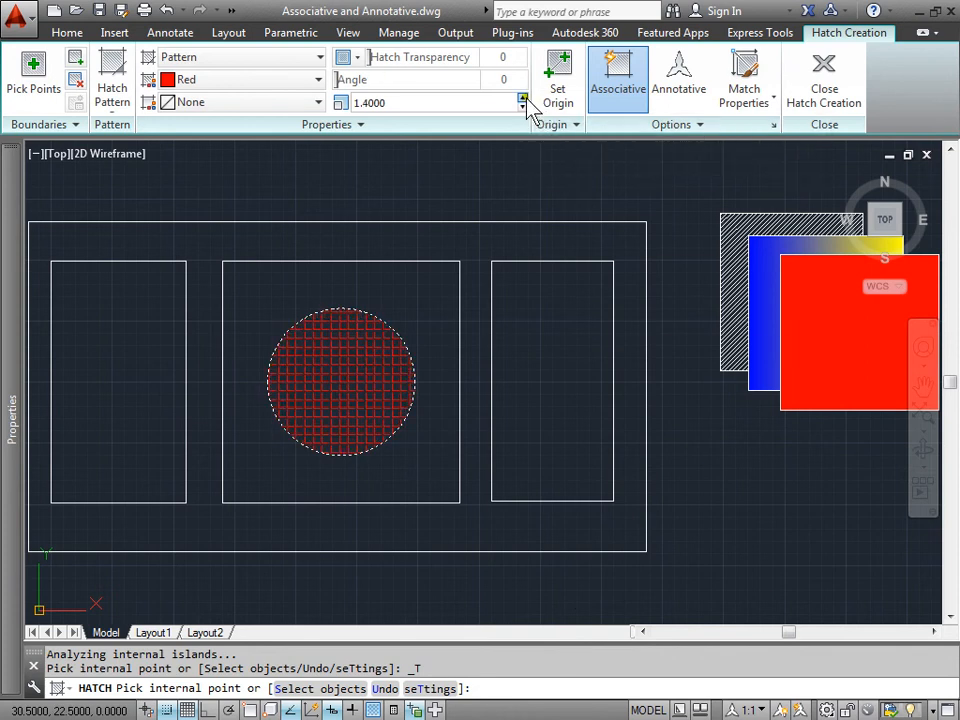